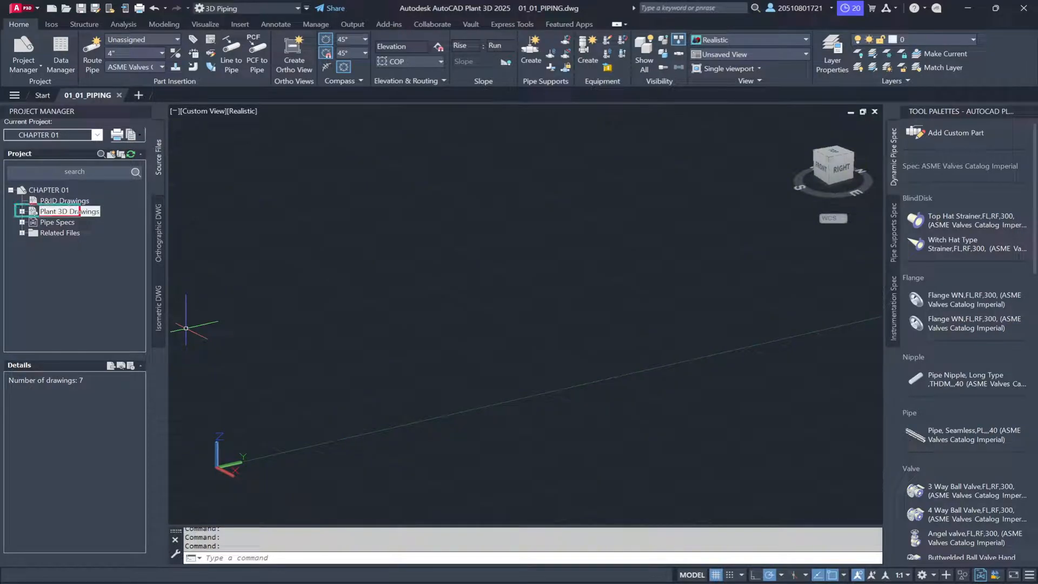
- Select and expand Plant 3D Drawings to list drawings 01_01 through 01_07
left_click(69, 211)
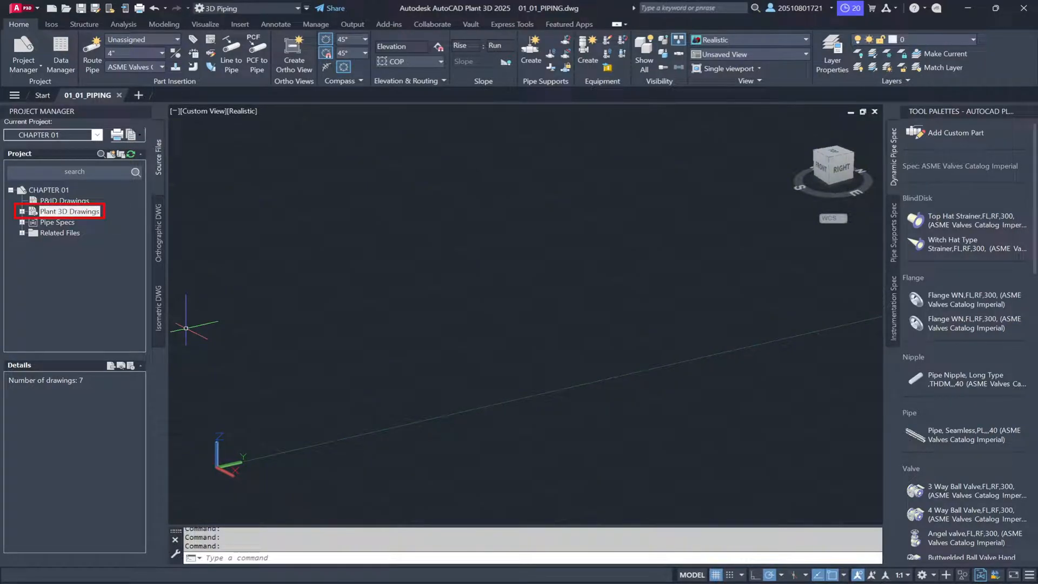
left_click(22, 211)
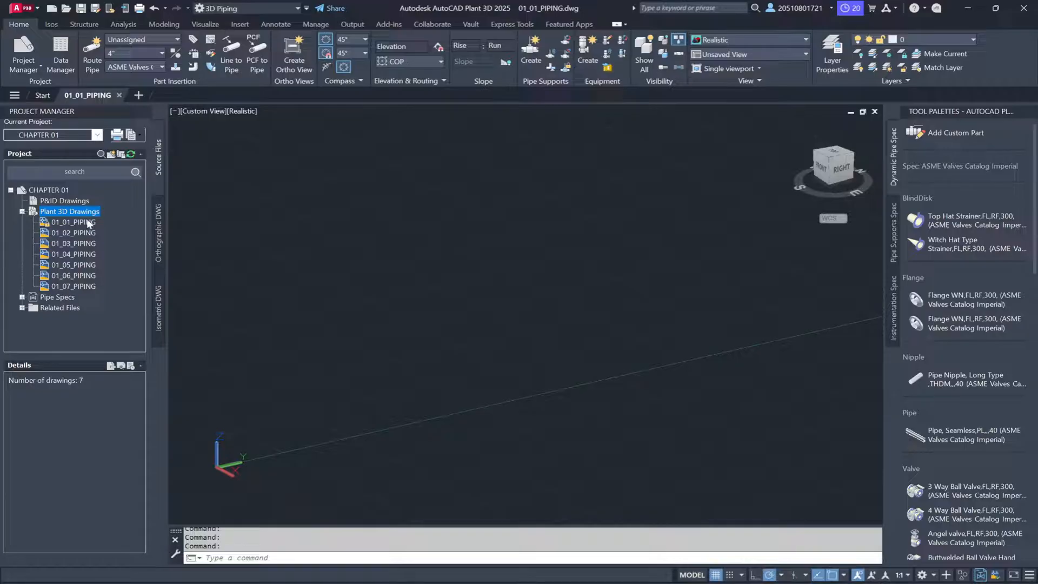
mouse_move(118, 227)
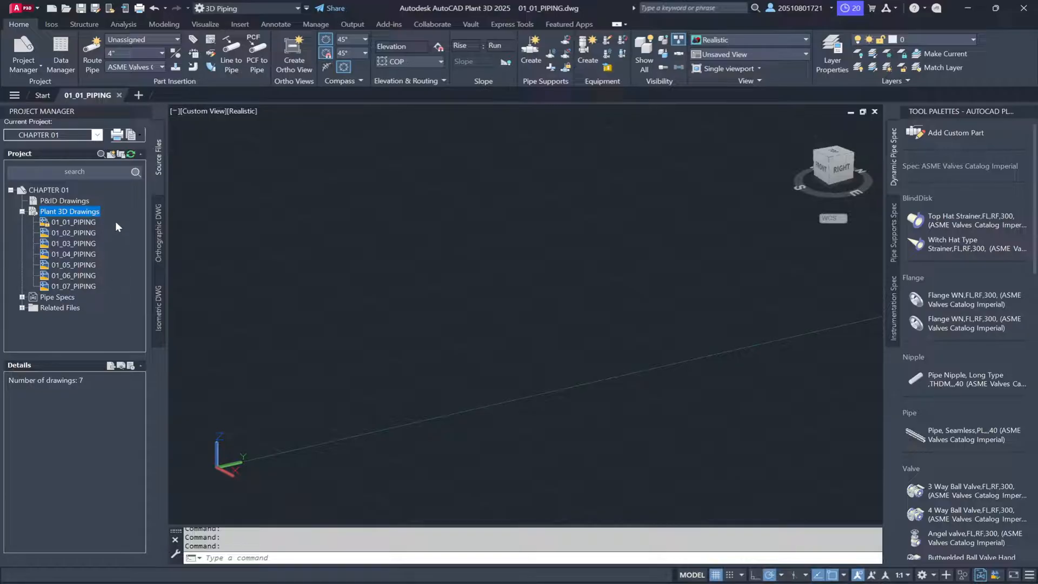
mouse_move(86, 224)
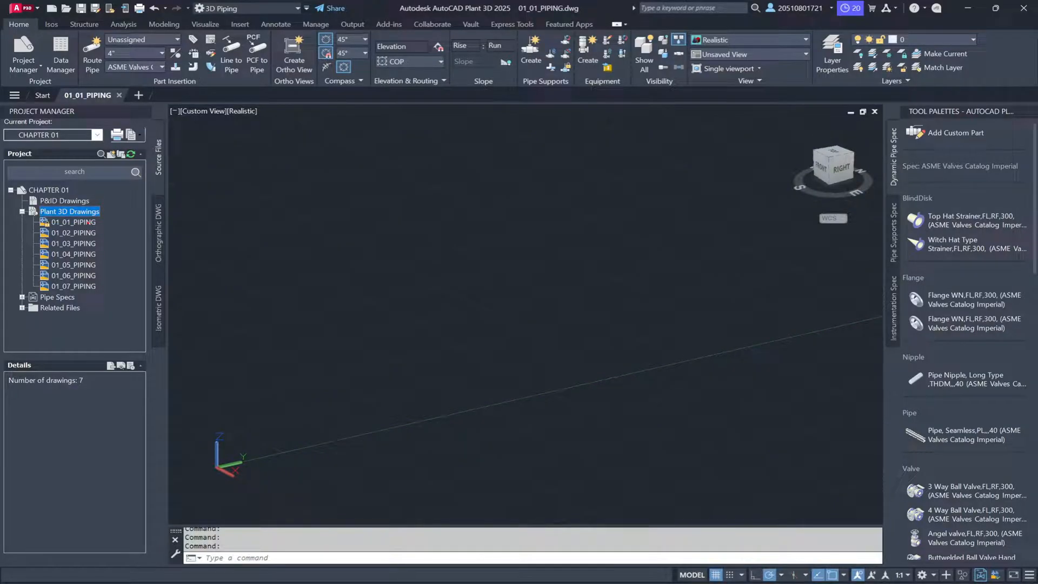
- Right-click 01_01_PIPING to show its file size, creator and last-saved date
right_click(73, 222)
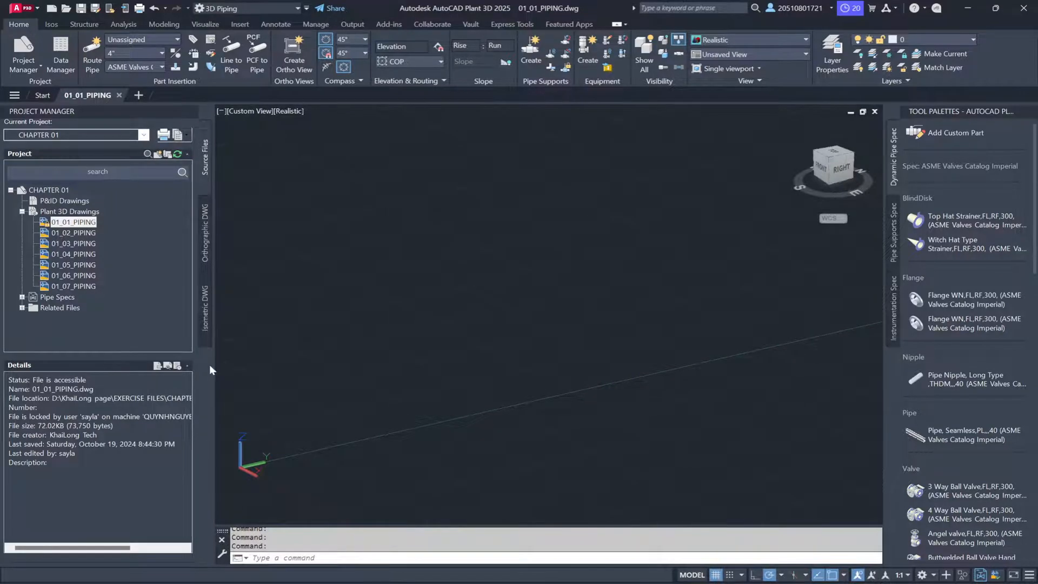
mouse_move(151, 304)
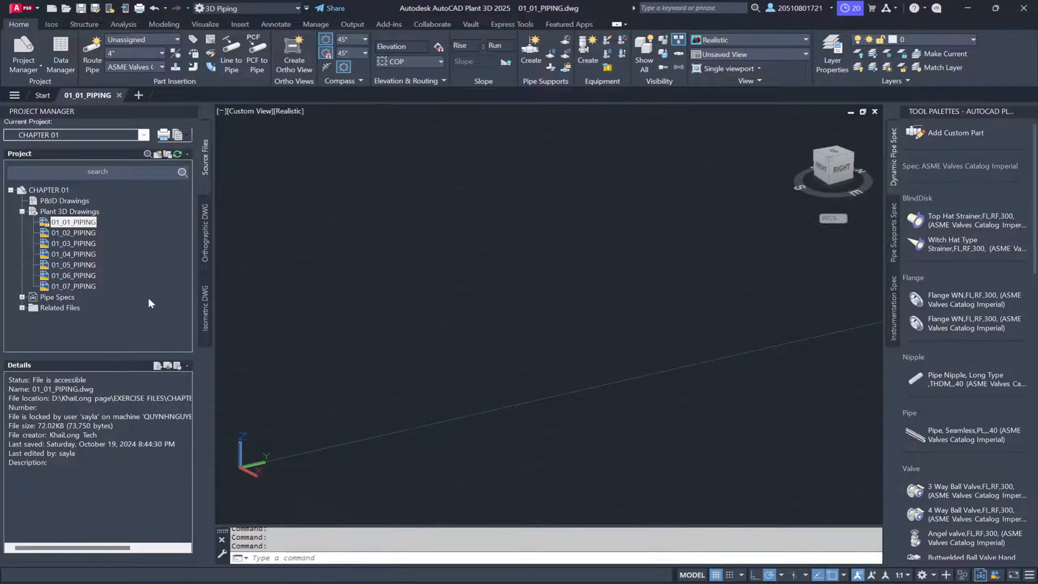
mouse_move(18, 405)
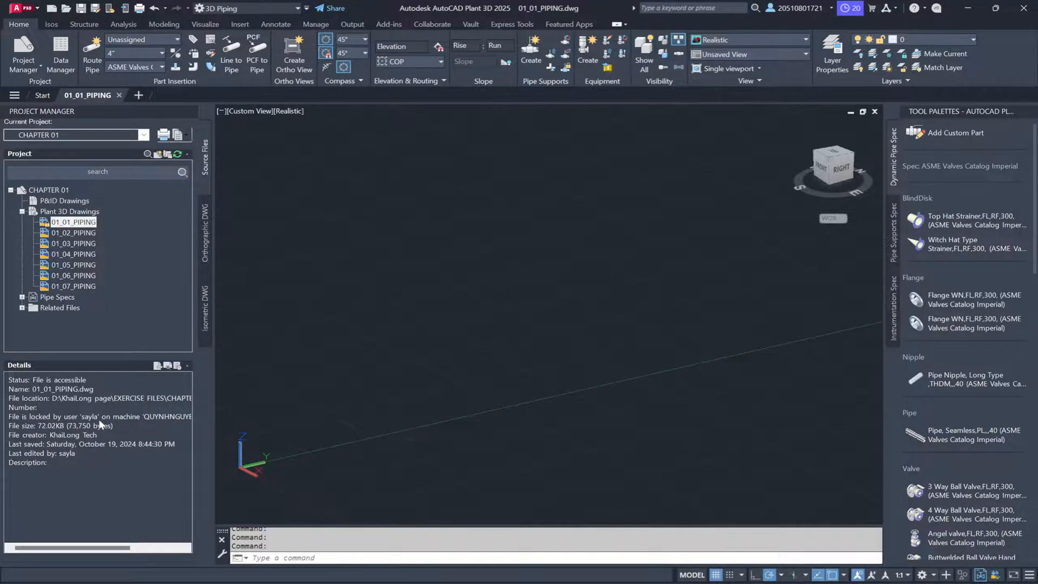
mouse_move(142, 453)
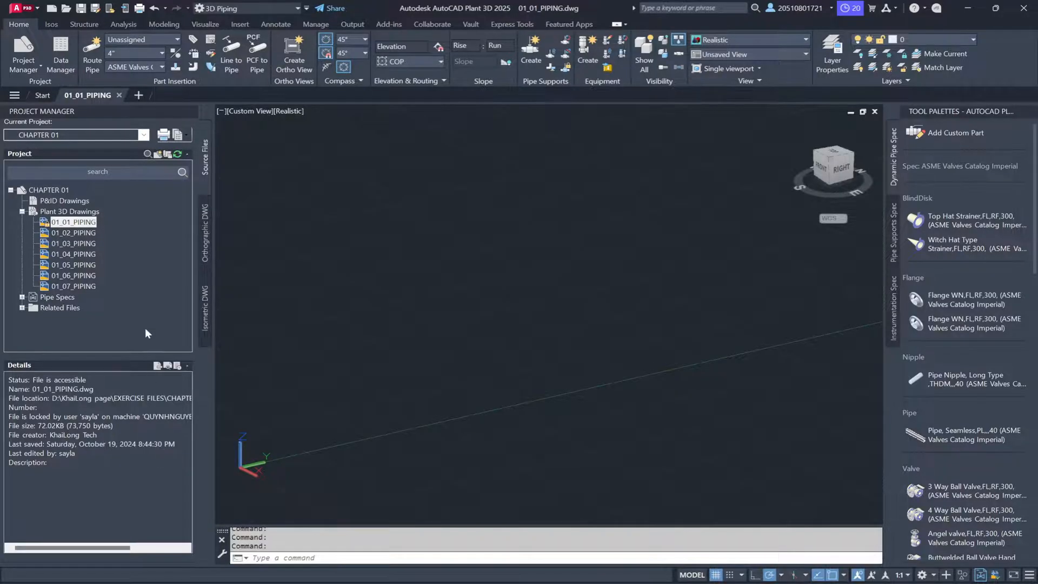
mouse_move(145, 327)
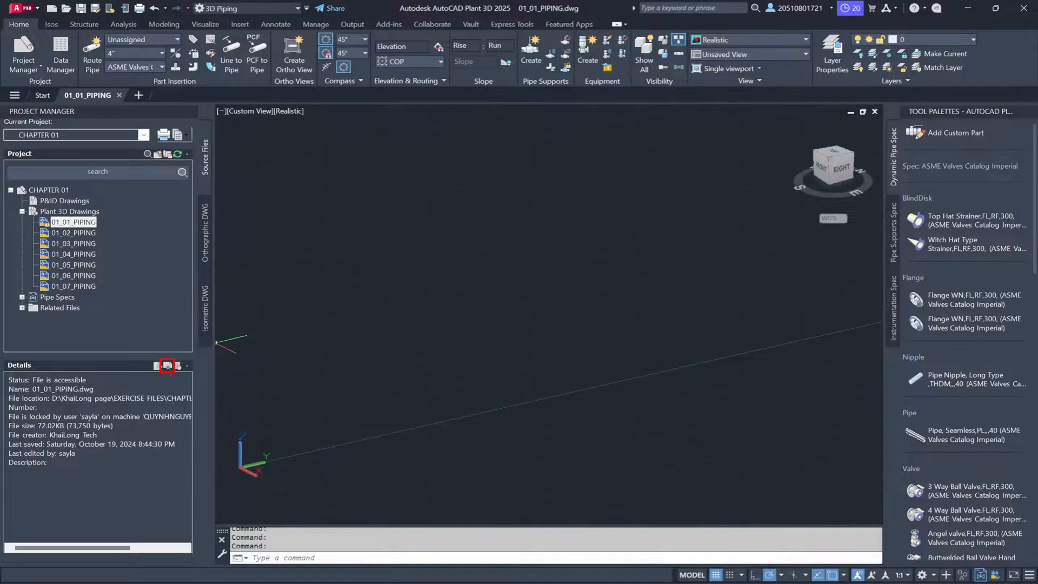
- Switch the Details panel to Preview, view 01_03_PIPING, then return to 01_01_PIPING
left_click(167, 365)
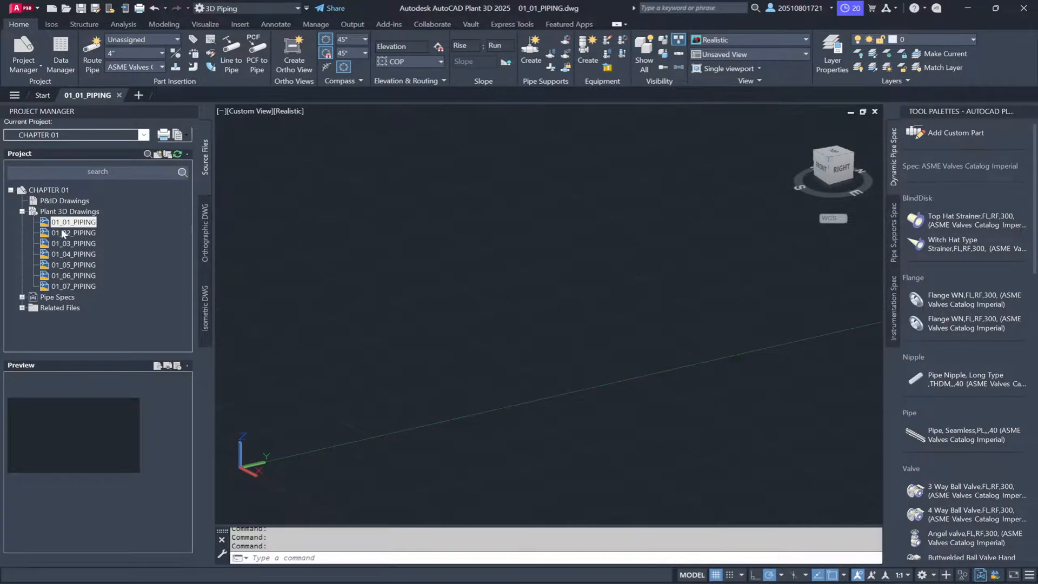
left_click(73, 243)
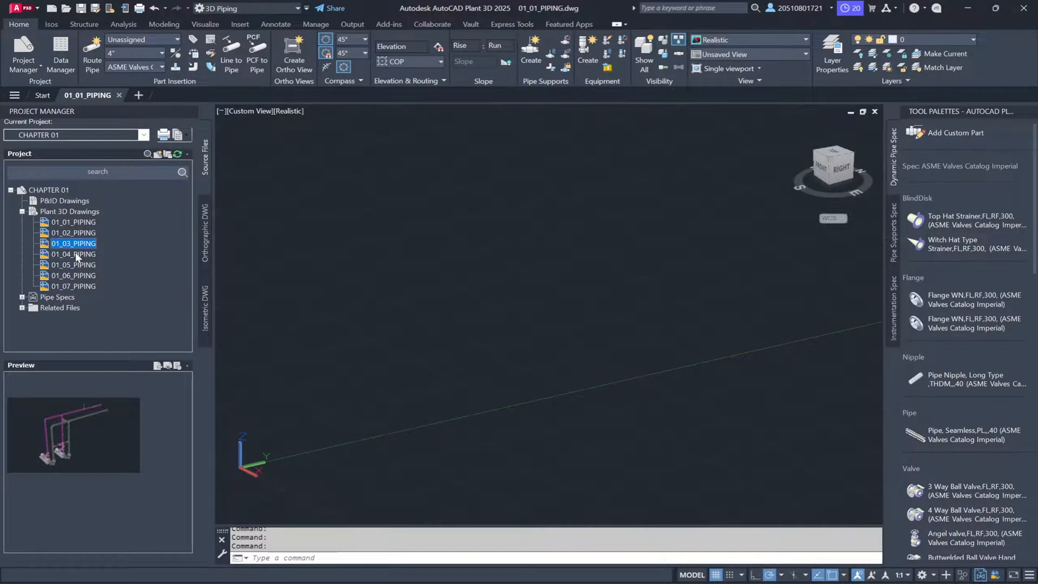
left_click(73, 286)
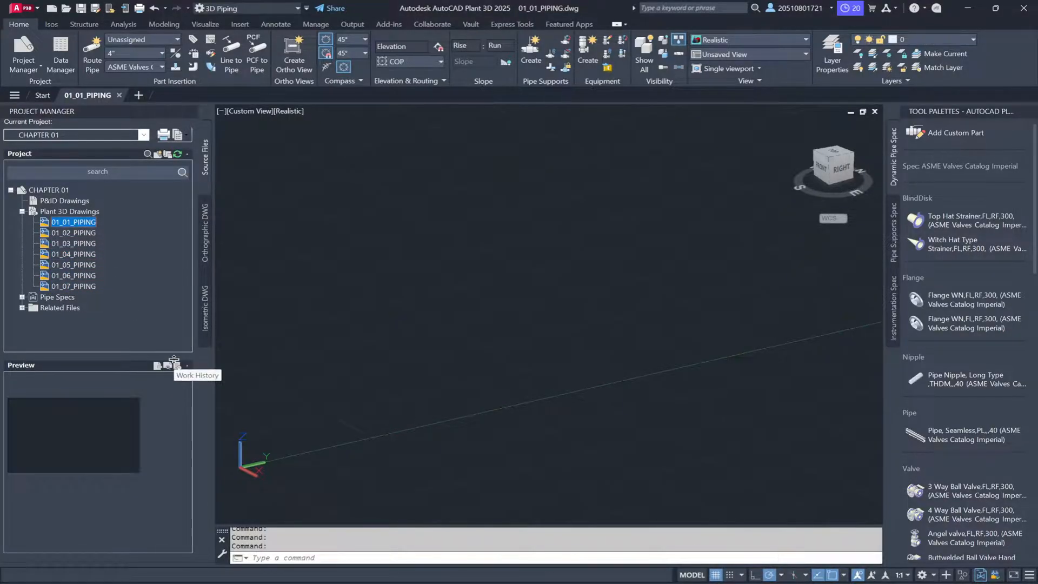
- Show 01_01_PIPING's work history and mark the latest entry For review
left_click(175, 365)
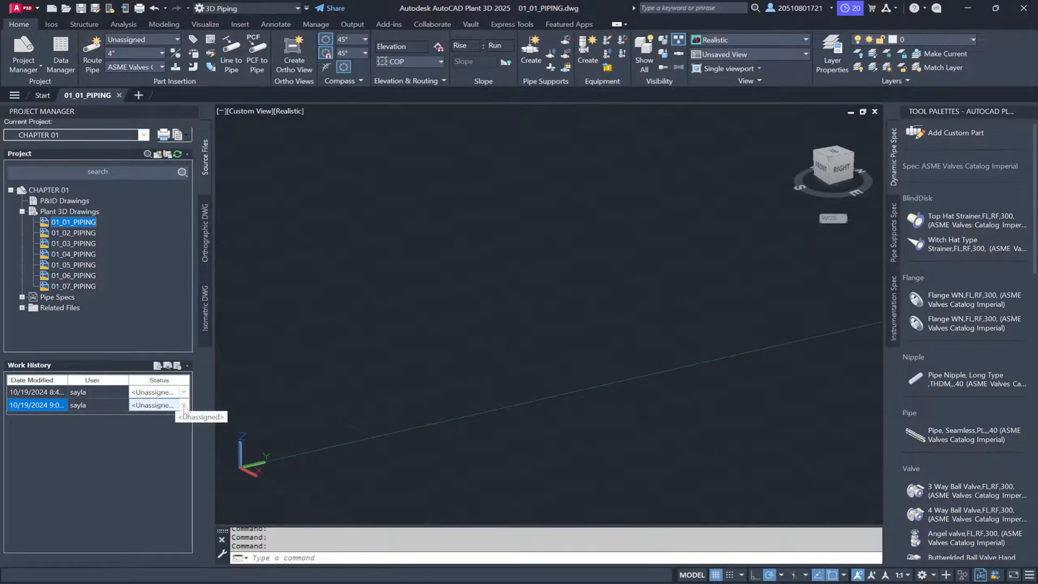
left_click(183, 404)
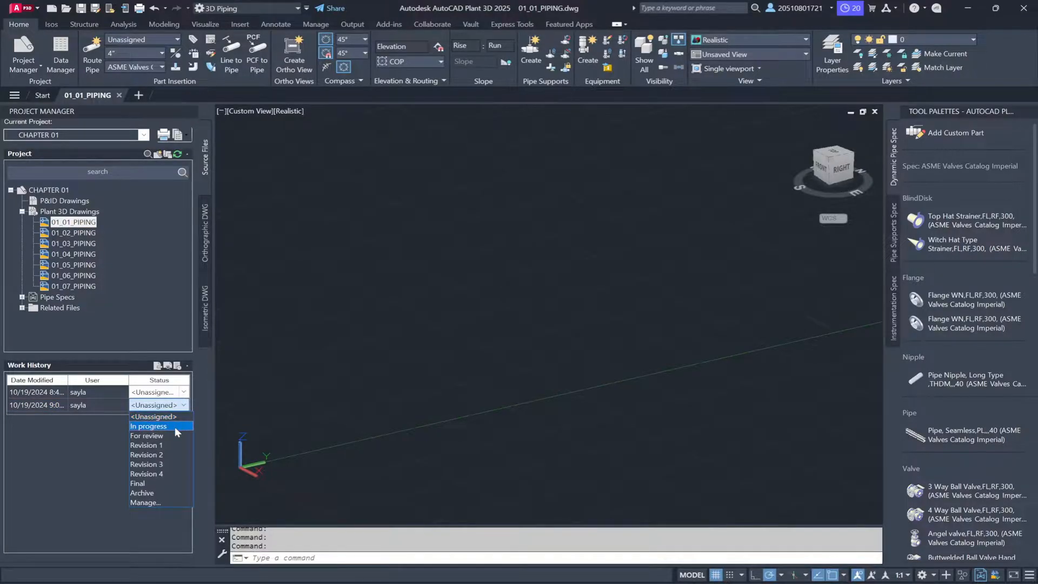
left_click(148, 426)
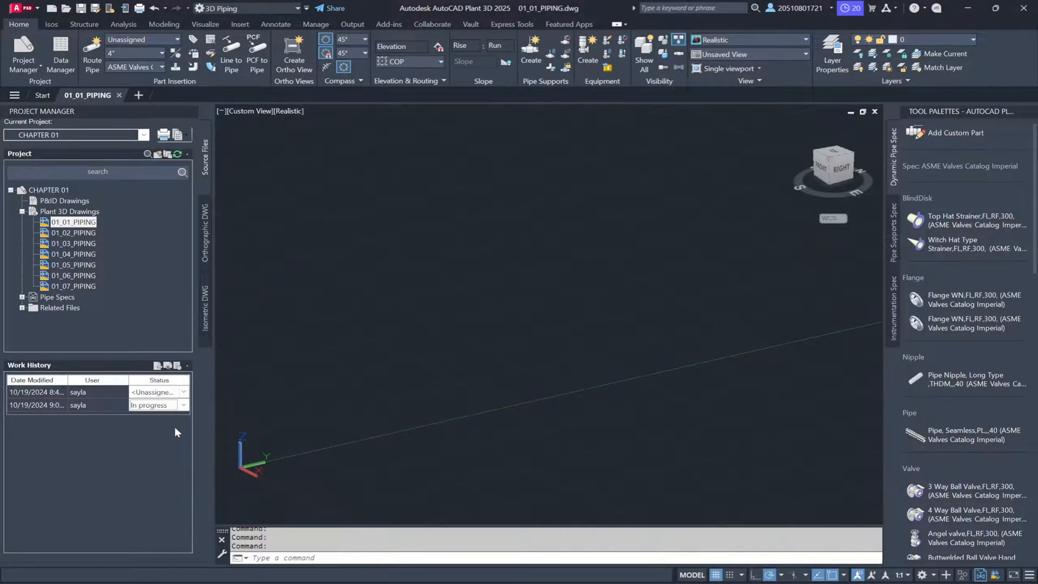
left_click(183, 405)
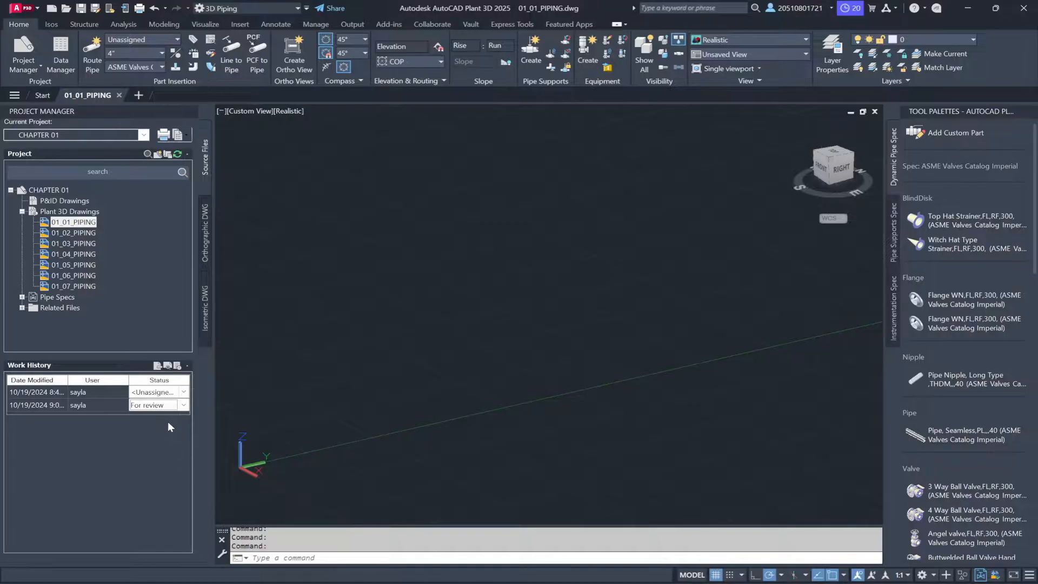